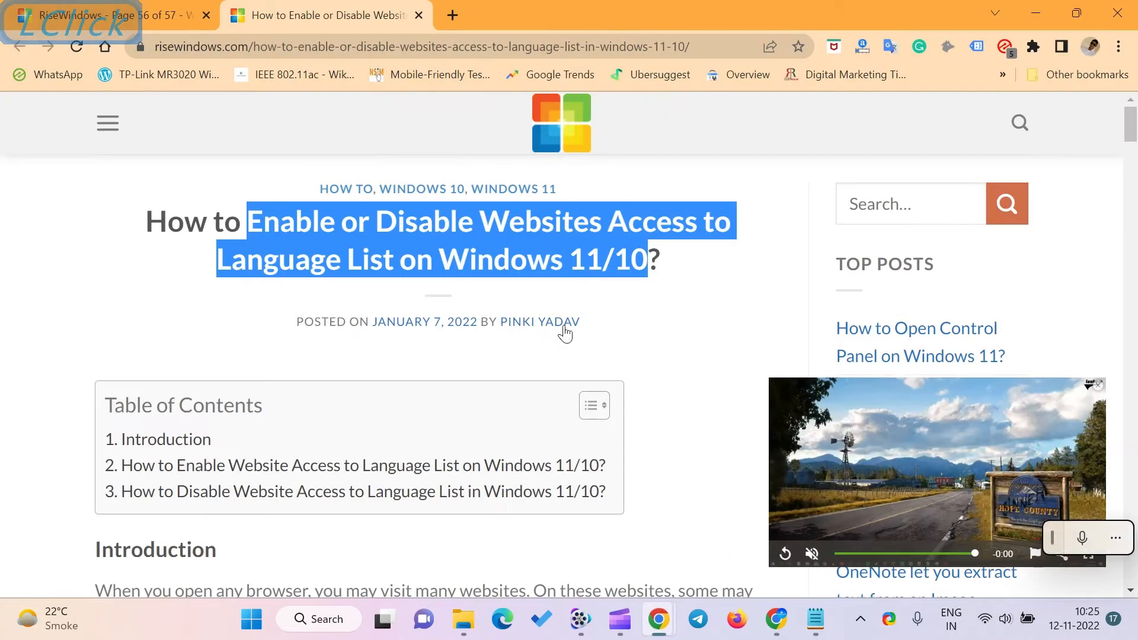
Minimize the Chrome window with the language-list article to show the desktop.
click(675, 292)
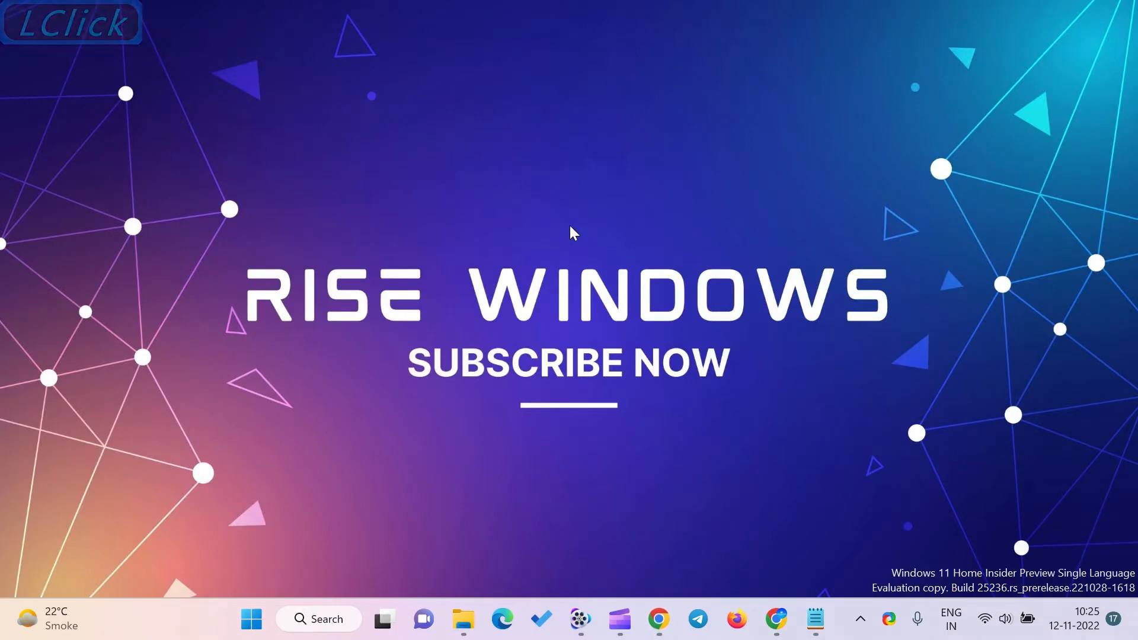
mouse_move(655, 597)
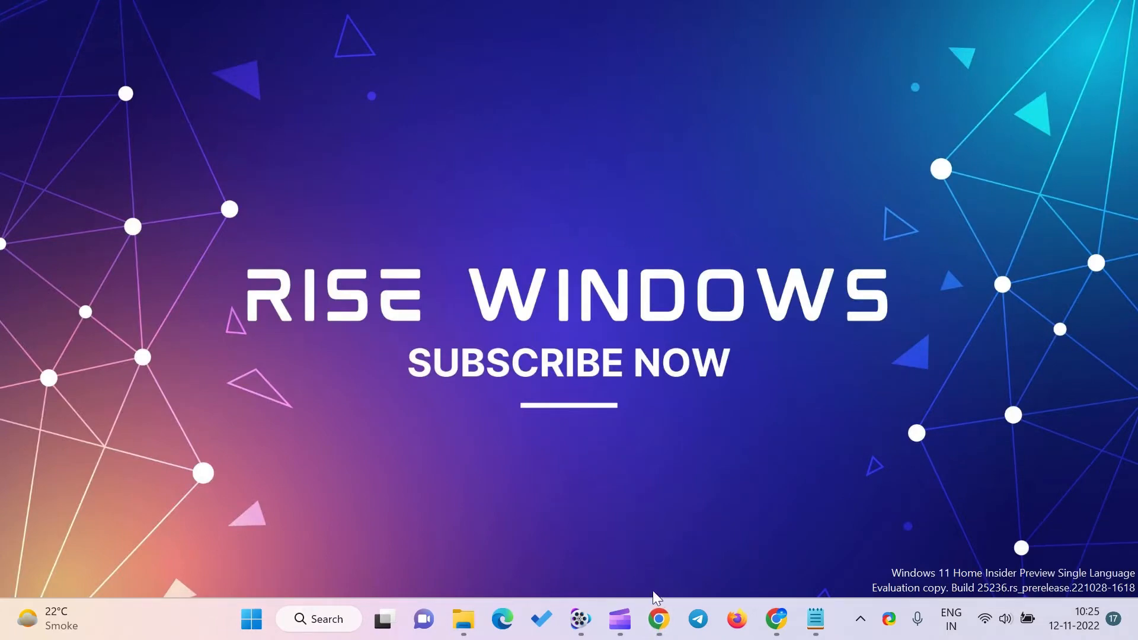
mouse_move(658, 619)
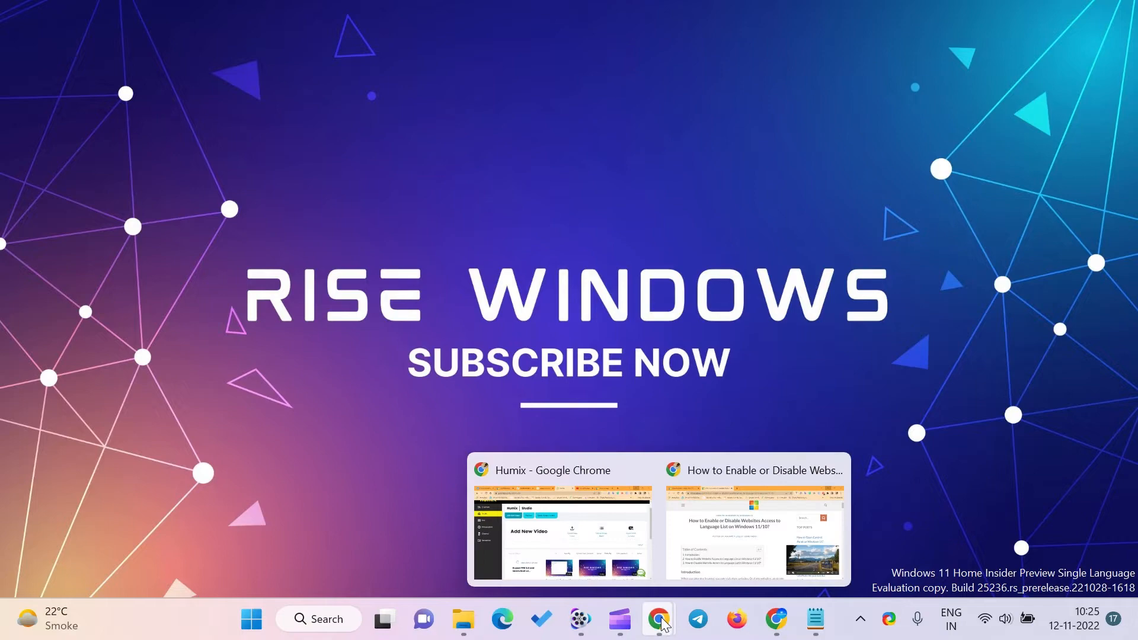
Restore the article, scroll to the enabling-access section and dismiss the floating video.
click(753, 530)
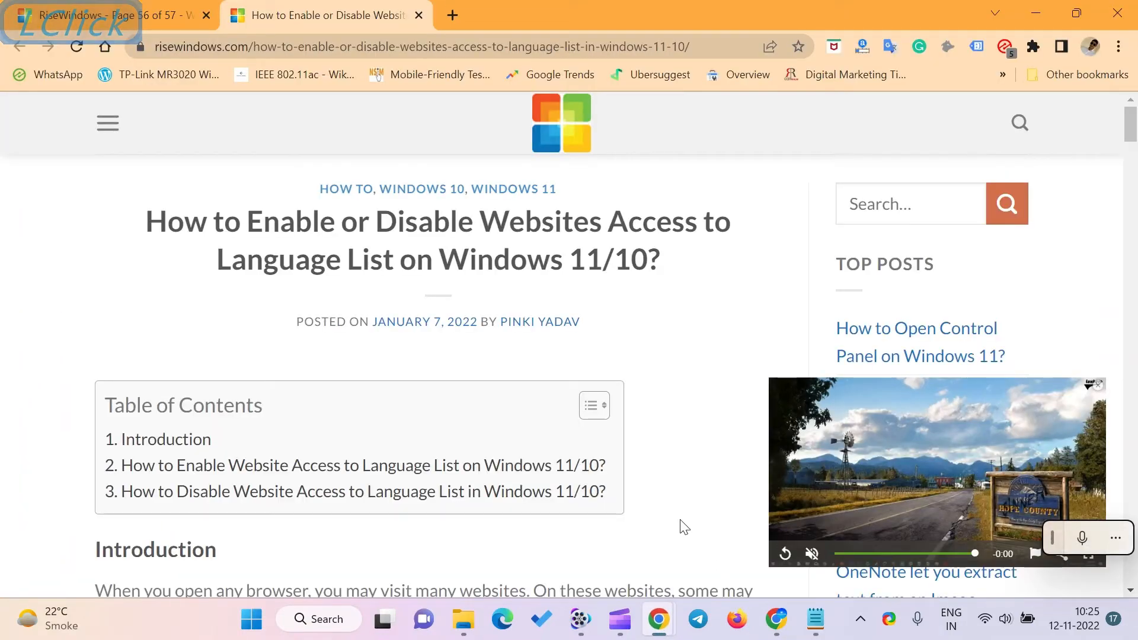
scroll(down, 3)
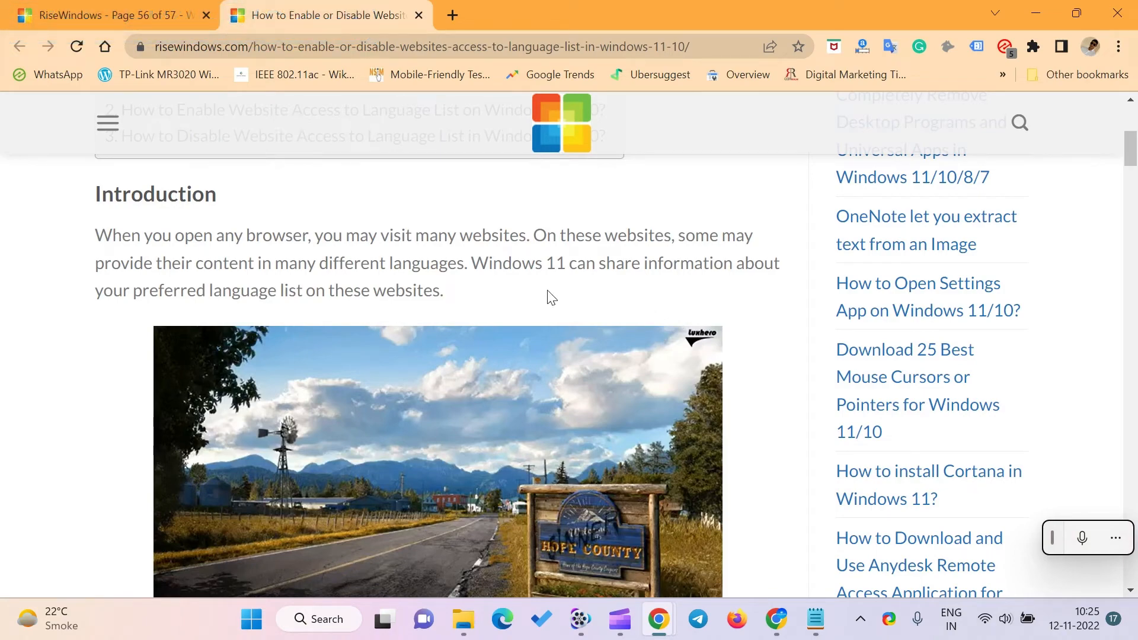
scroll(down, 3)
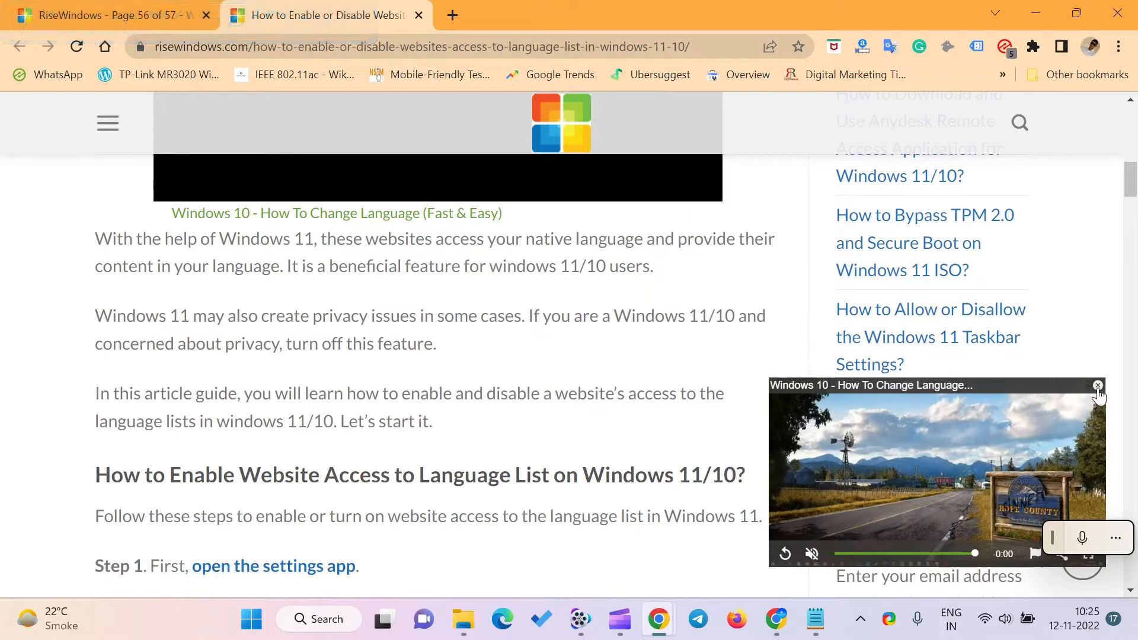
click(1097, 385)
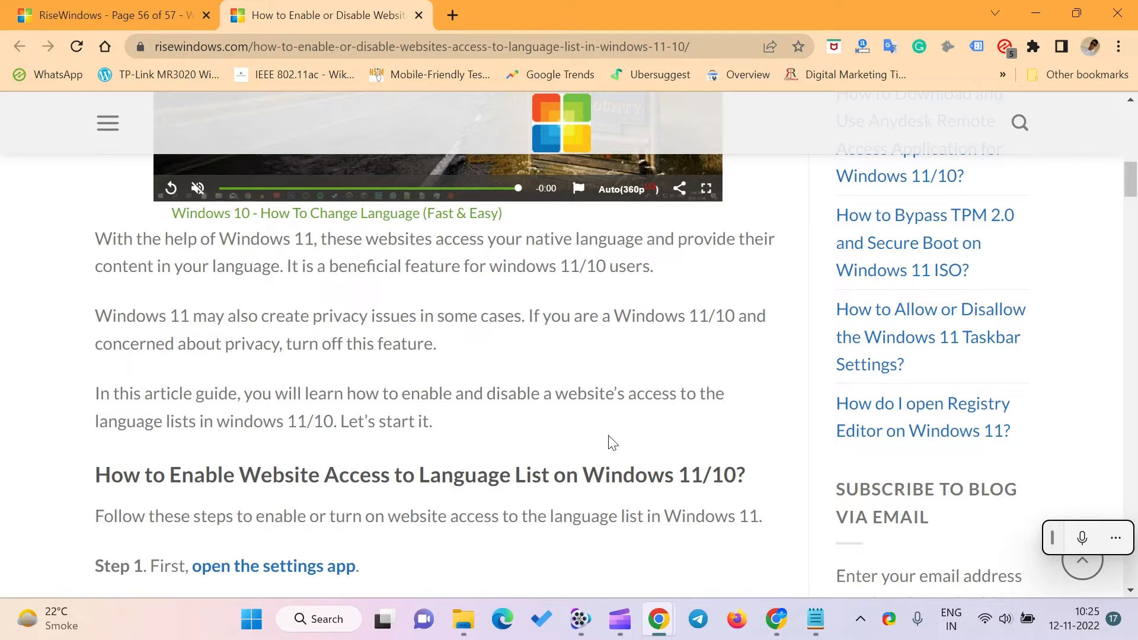
mouse_move(545, 432)
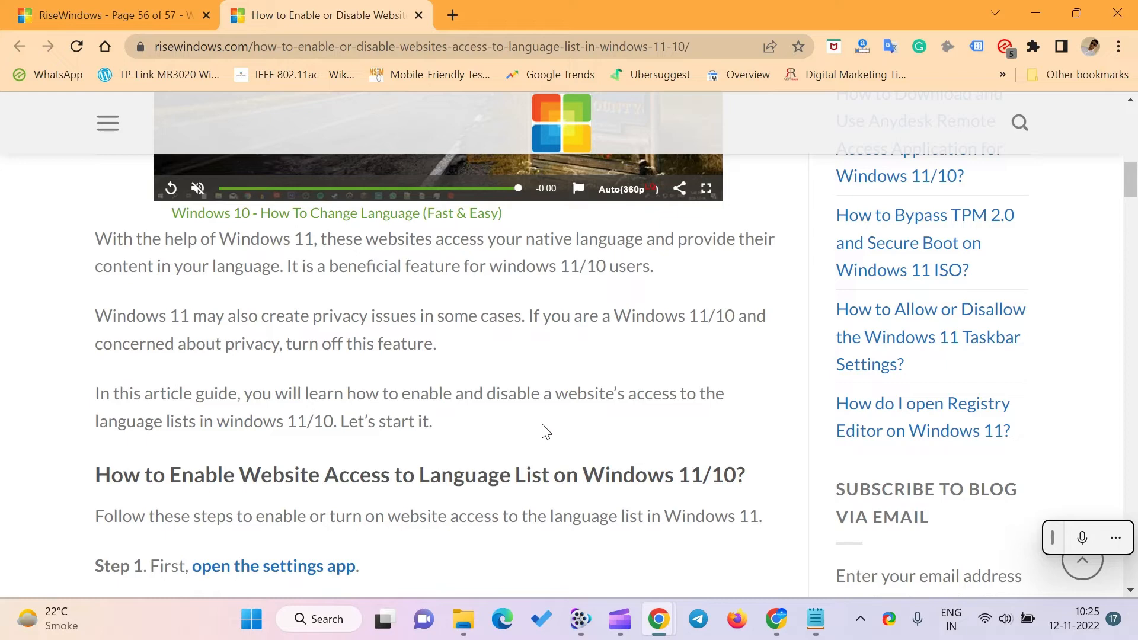
mouse_move(1036, 12)
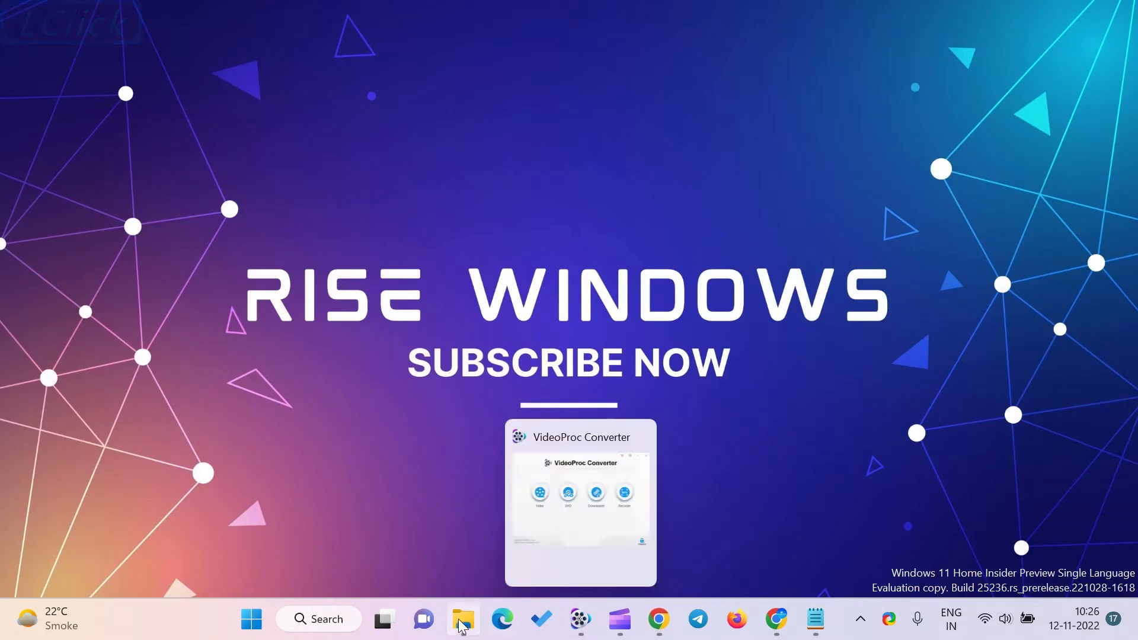
Launch the Settings app from the Start menu's pinned apps.
click(383, 619)
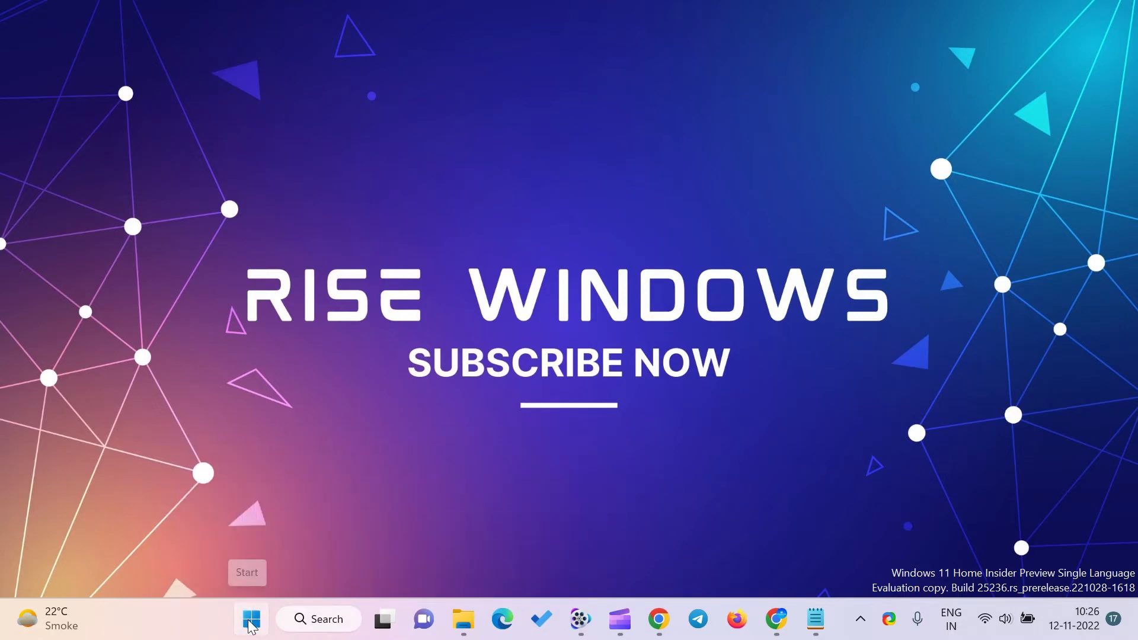
click(250, 619)
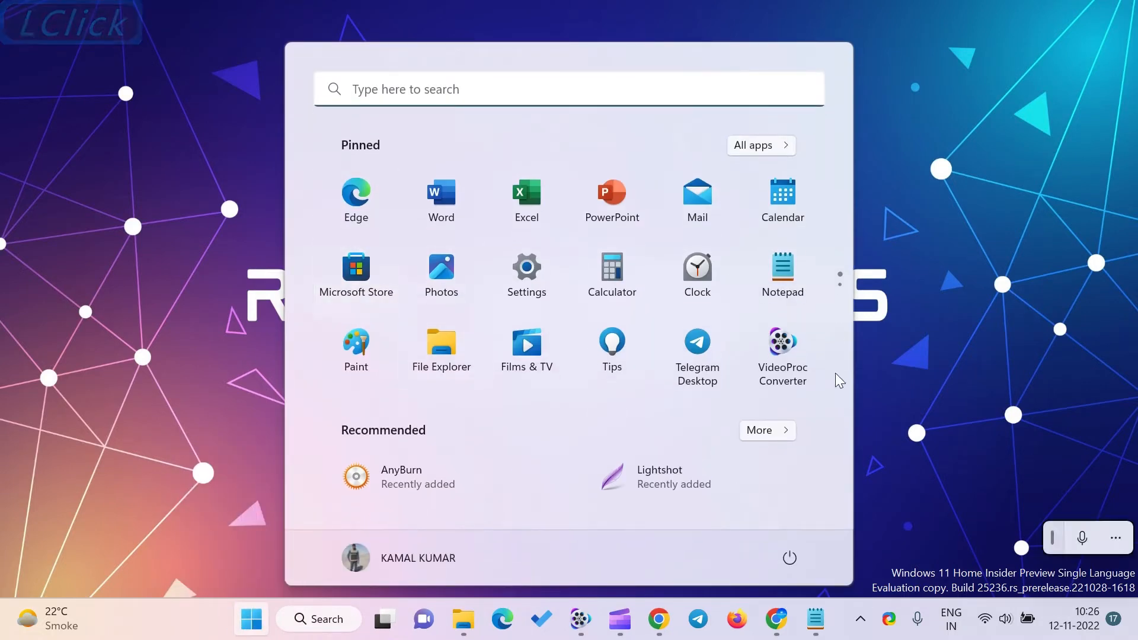
click(527, 270)
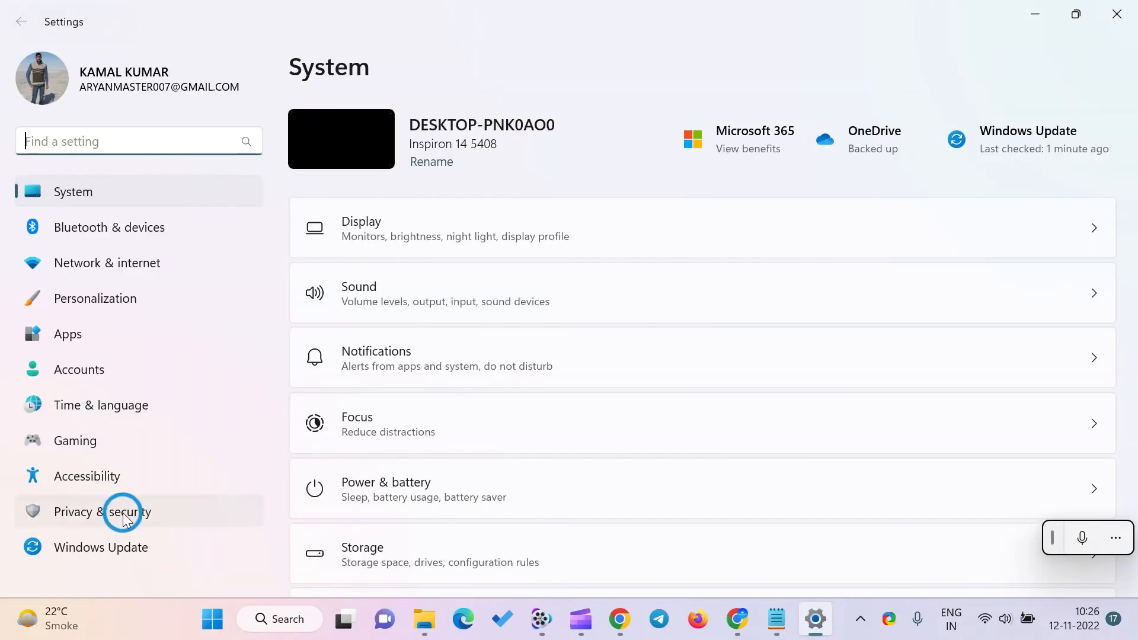
Go to Privacy & security > General where language-list access is currently On.
click(102, 512)
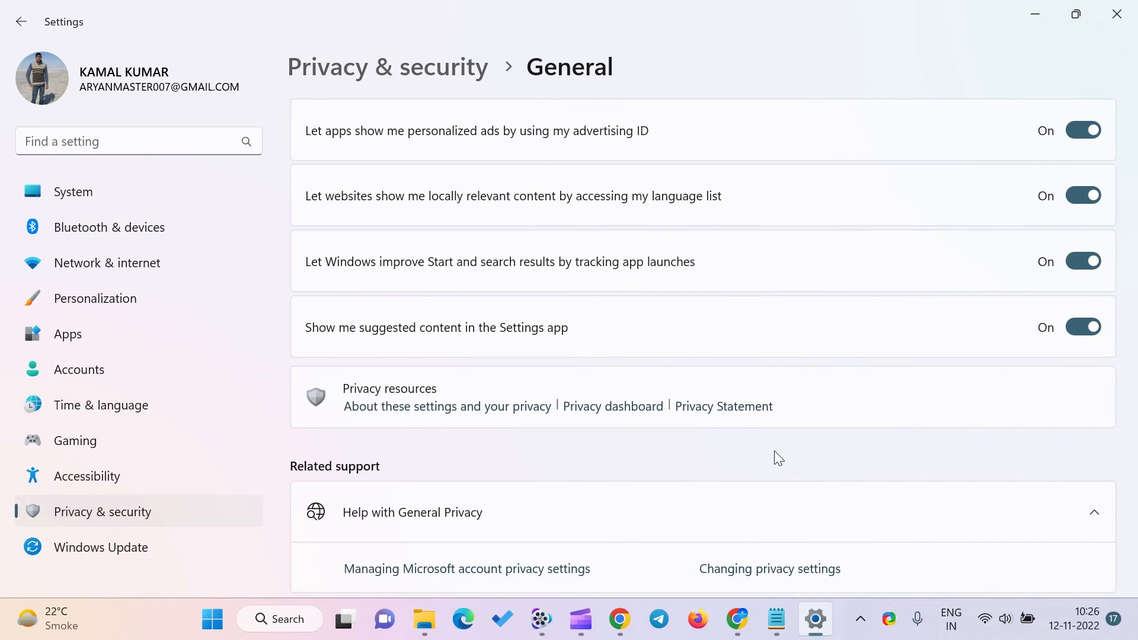
mouse_move(810, 422)
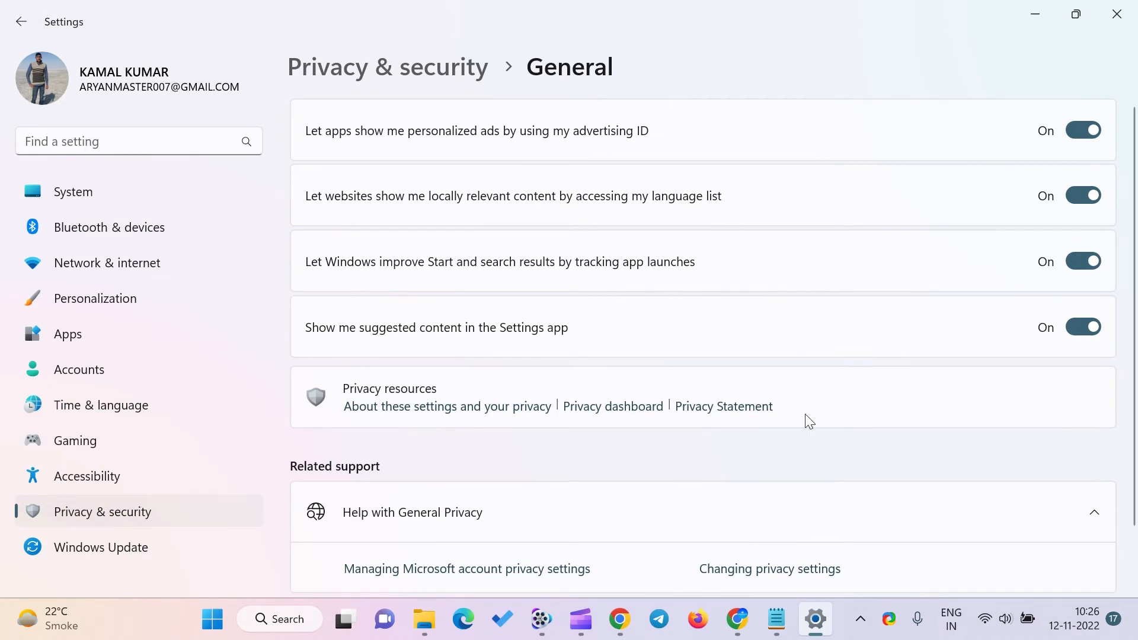
mouse_move(1084, 196)
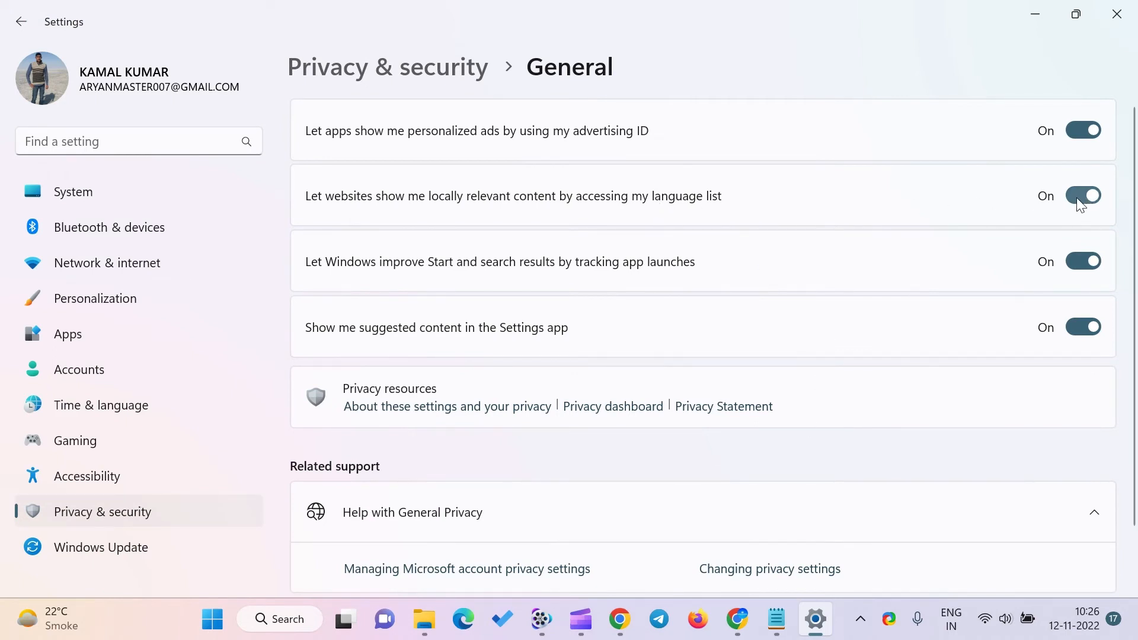
Switch 'Let websites show me locally relevant content' Off, then close Settings.
click(1083, 196)
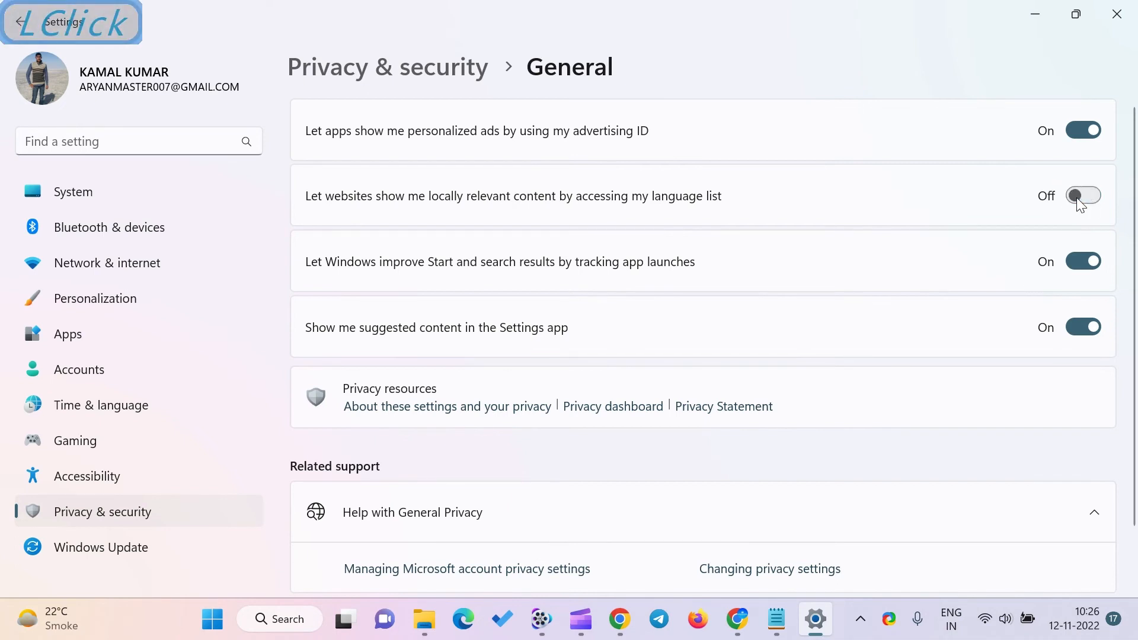
click(1083, 196)
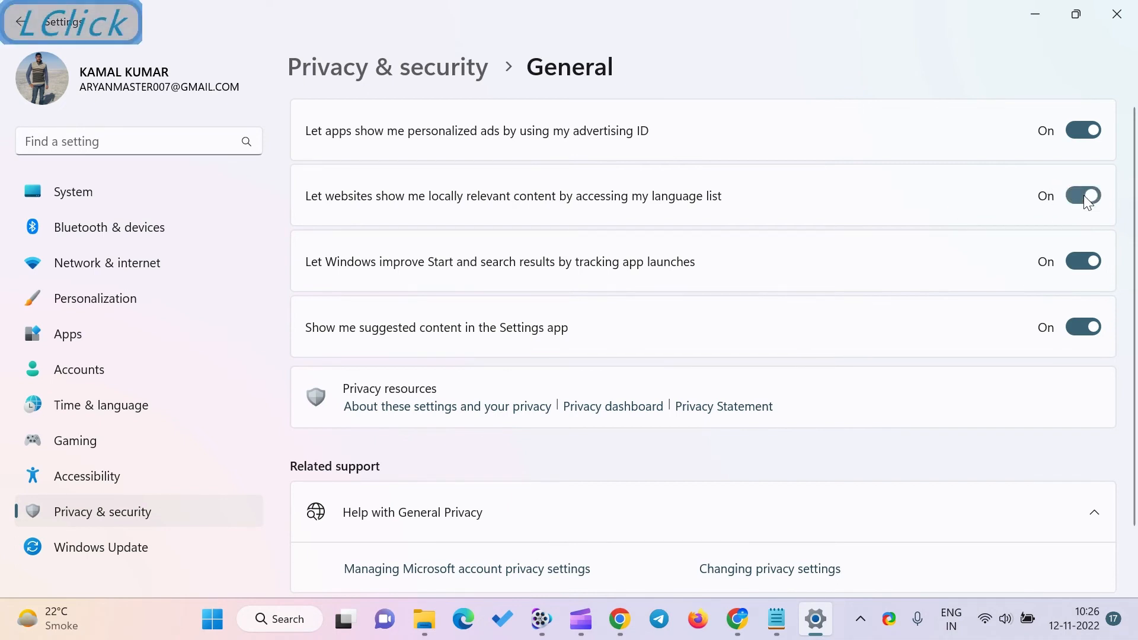
click(1083, 196)
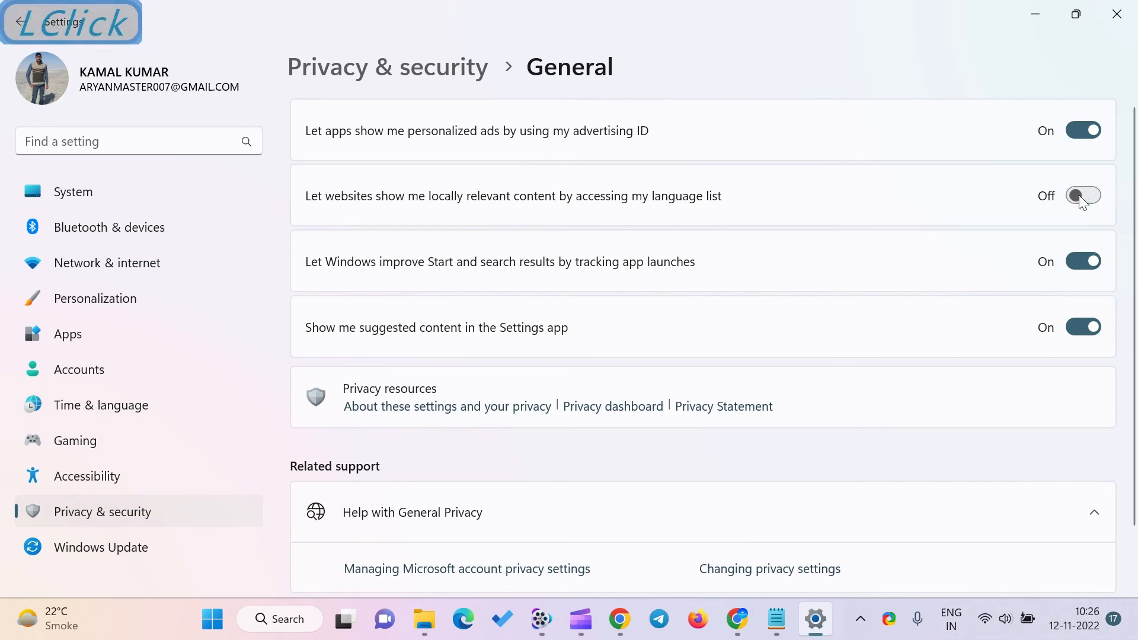
mouse_move(1117, 14)
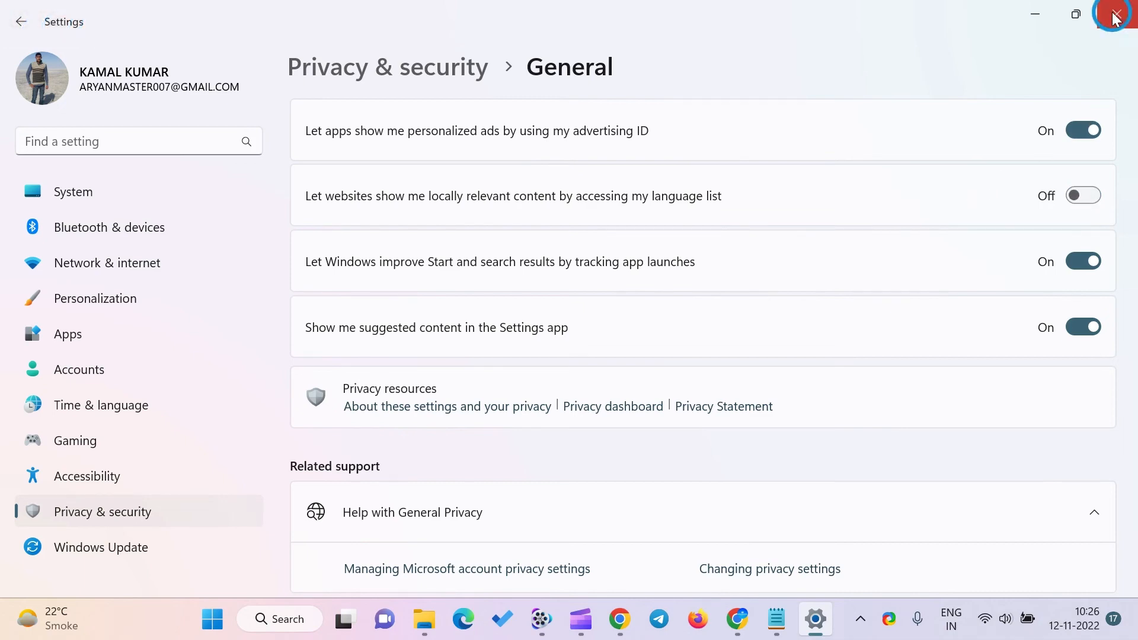
click(1117, 14)
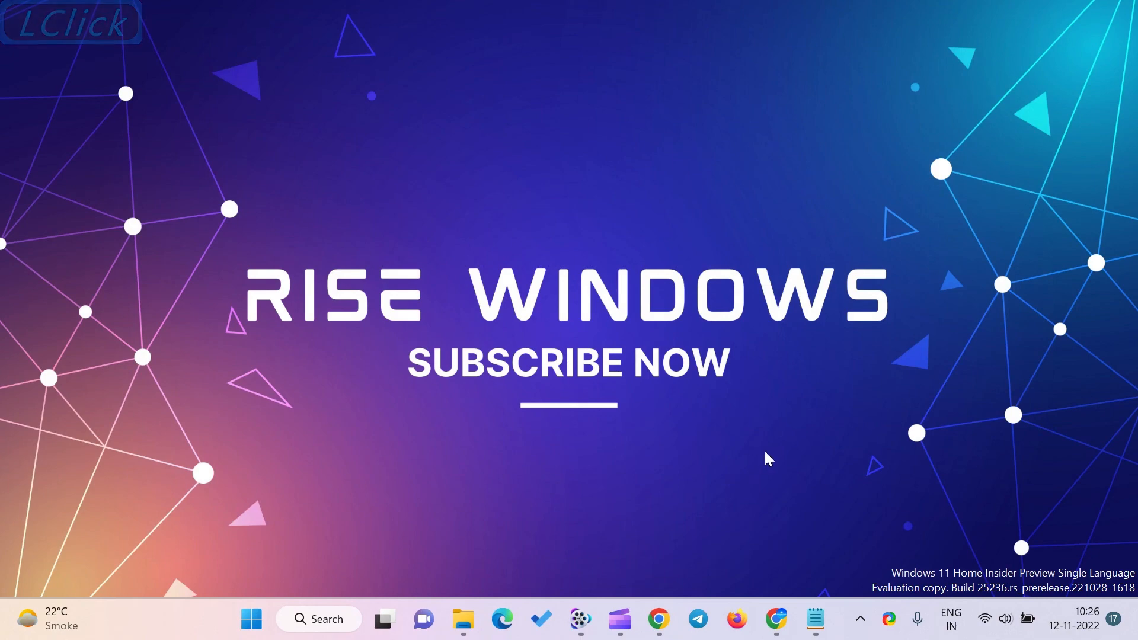